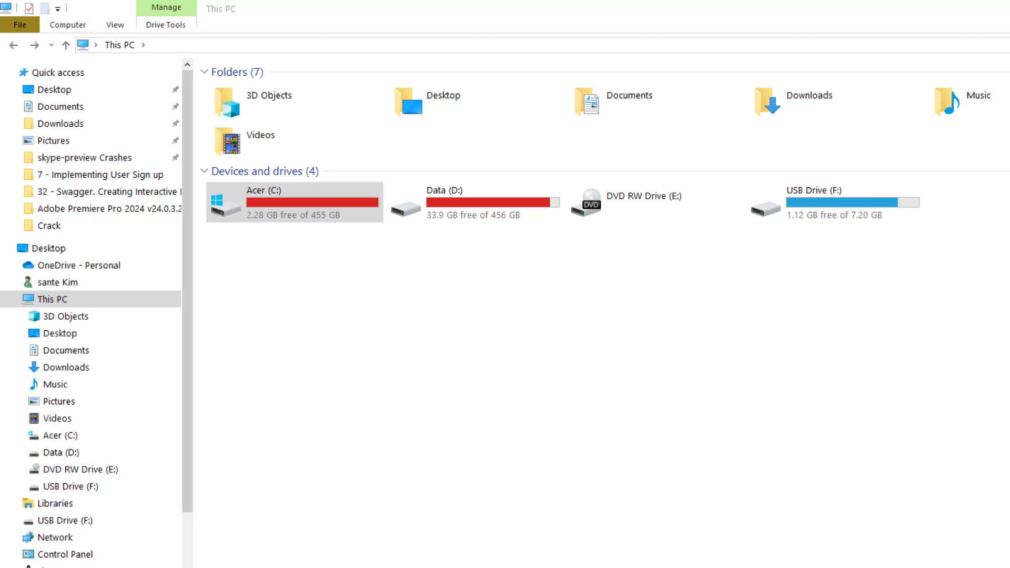
pyautogui.moveTo(592, 272)
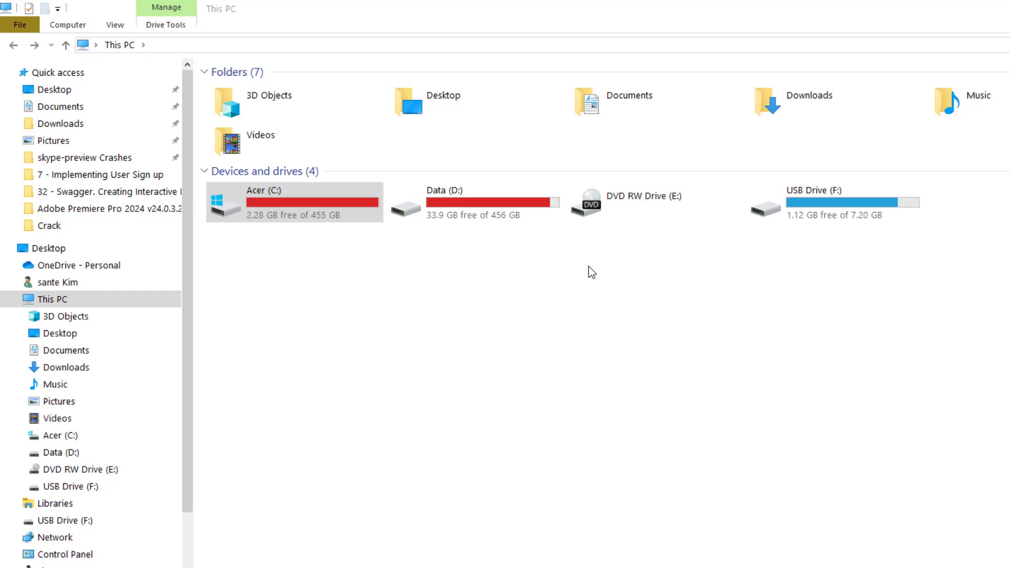
pyautogui.moveTo(349, 245)
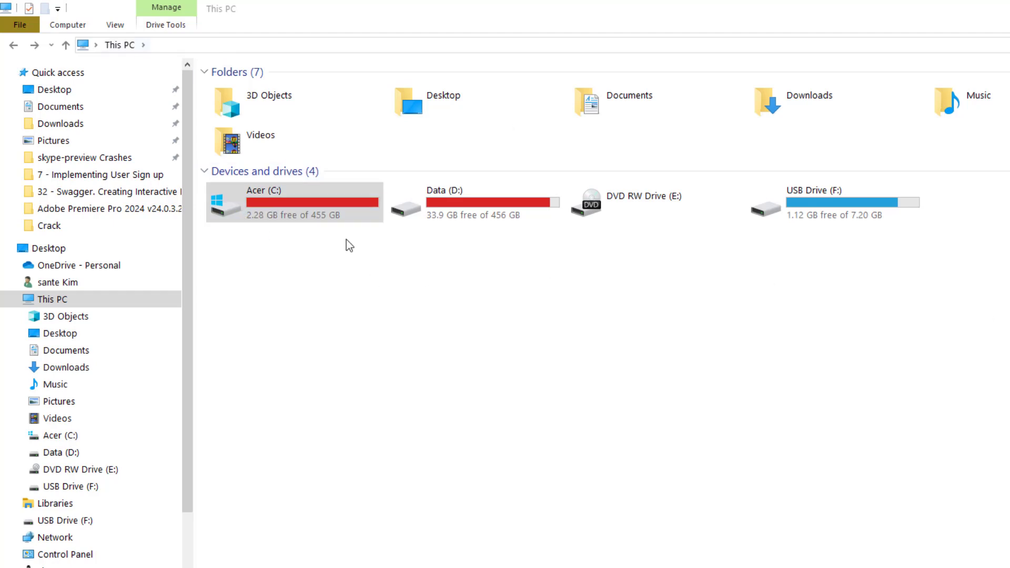
# Open the Acer (C:) drive from This PC to list its top-level folders
pyautogui.click(294, 202)
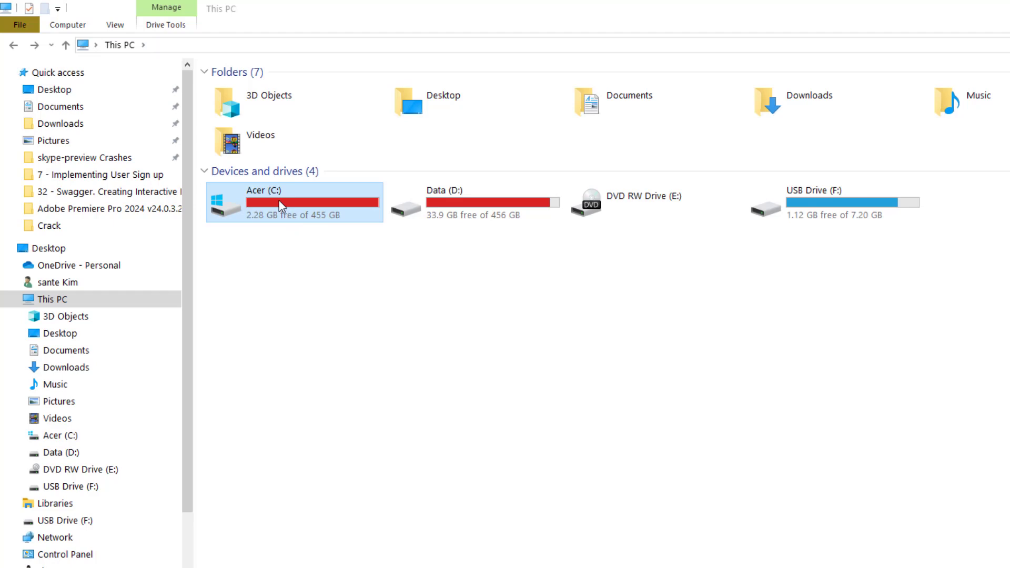
pyautogui.doubleClick(280, 204)
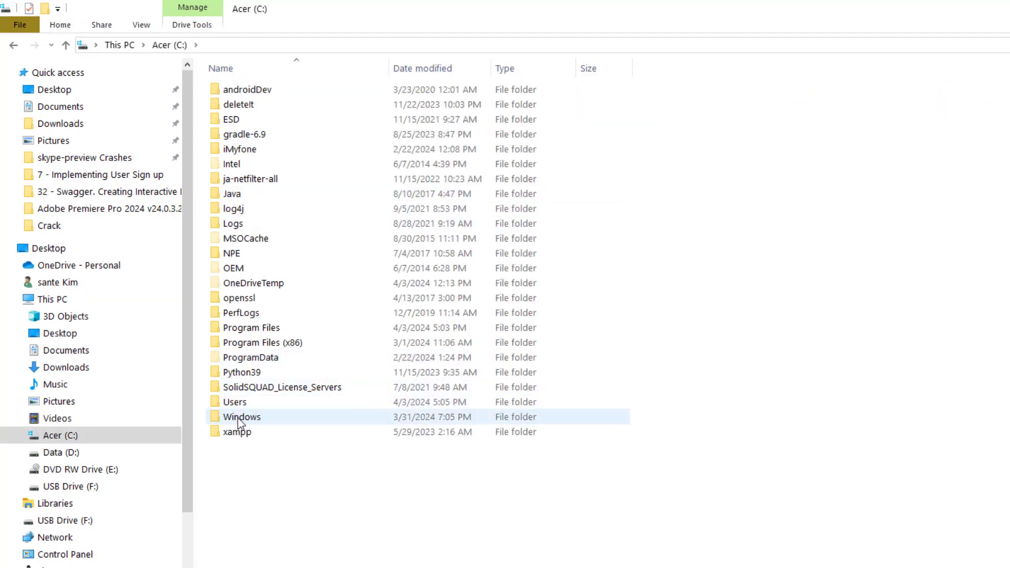
# Navigate into C:\Windows\WinSxS to show its component folders
pyautogui.doubleClick(242, 417)
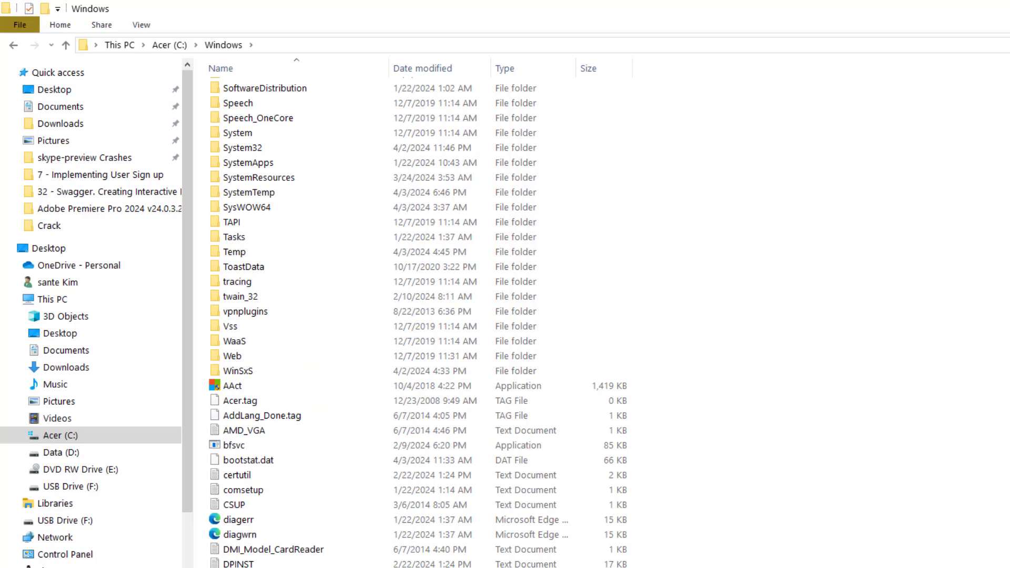
pyautogui.doubleClick(238, 370)
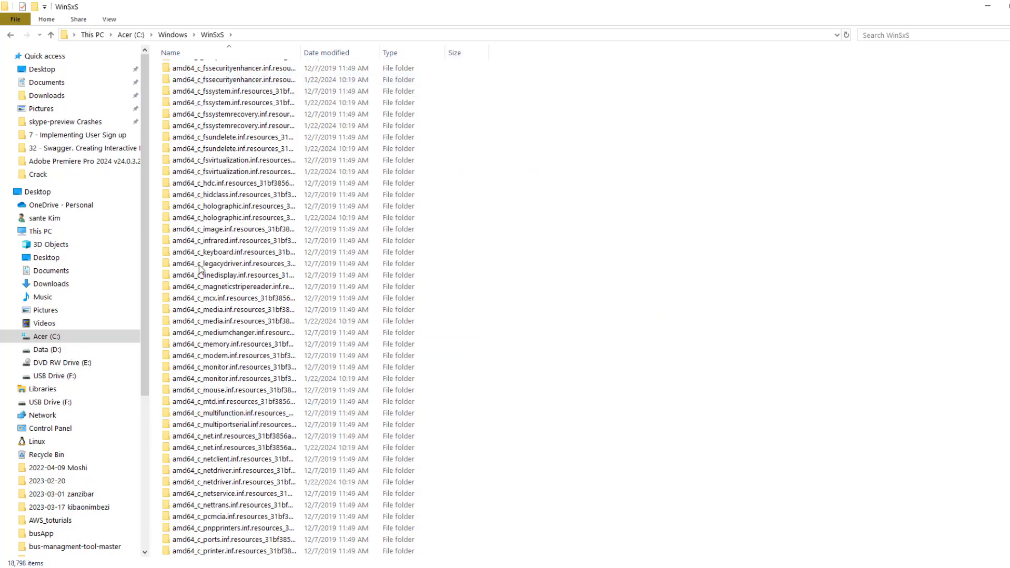
pyautogui.scroll(-3)
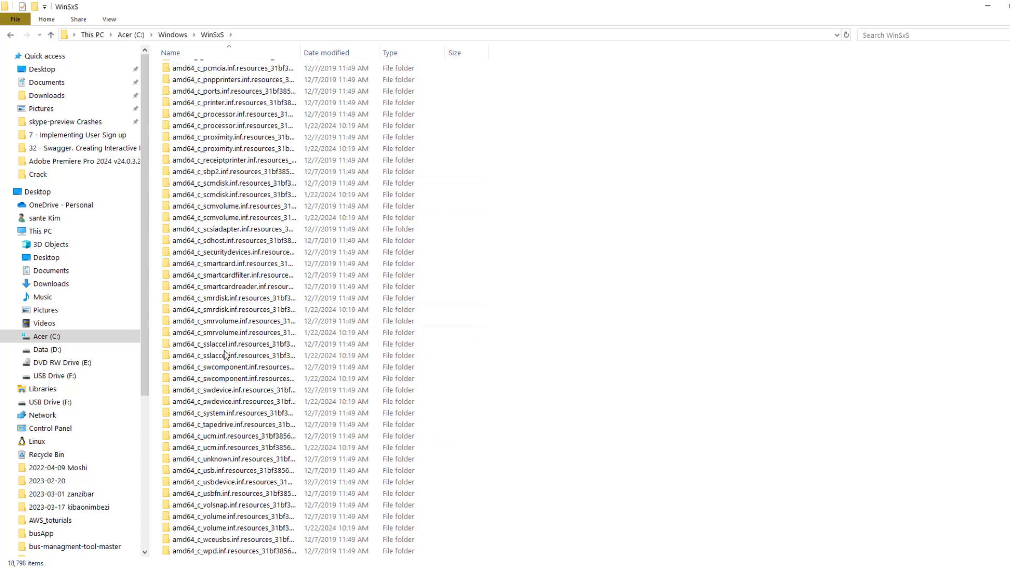
pyautogui.click(258, 527)
pyautogui.write('cmd')
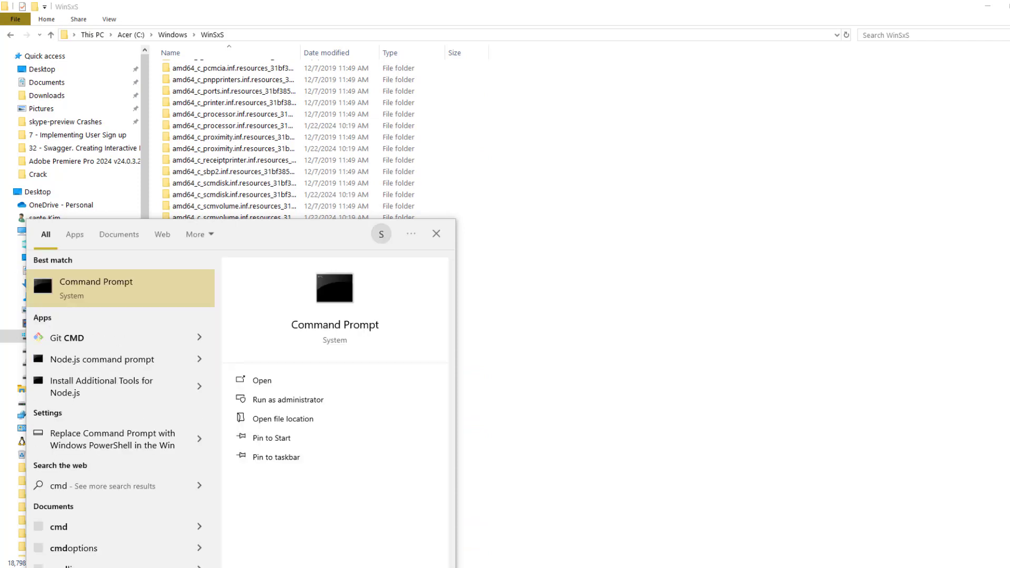
# Launch Command Prompt as administrator from the Windows Search results
pyautogui.rightClick(96, 289)
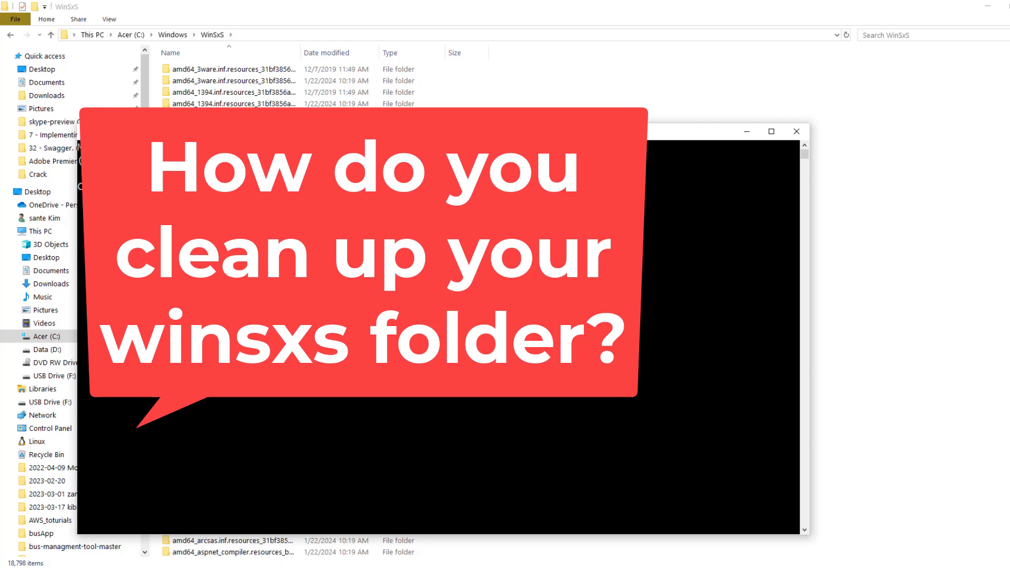
# Run 'dism /online /cleanup-image /startcomponentcleanup /resetbase' on the running Windows image
pyautogui.write('dism /online /cleanup-image')
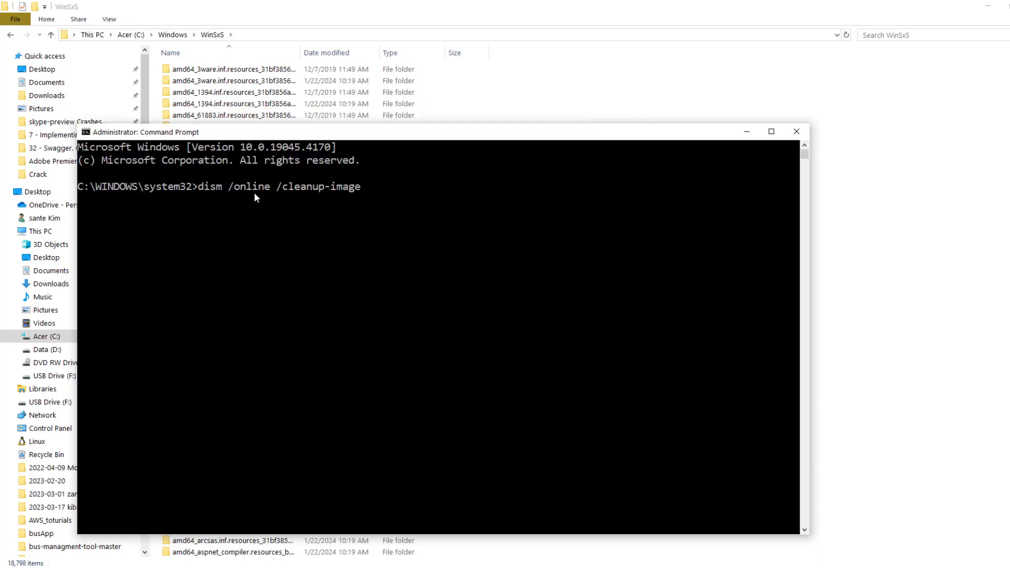
pyautogui.write('/')
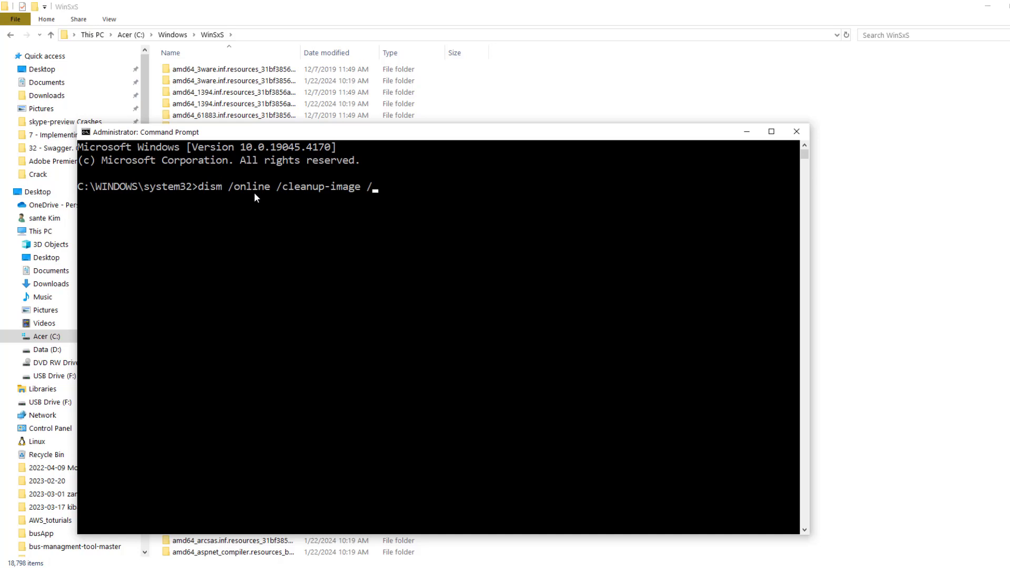
pyautogui.write('start')
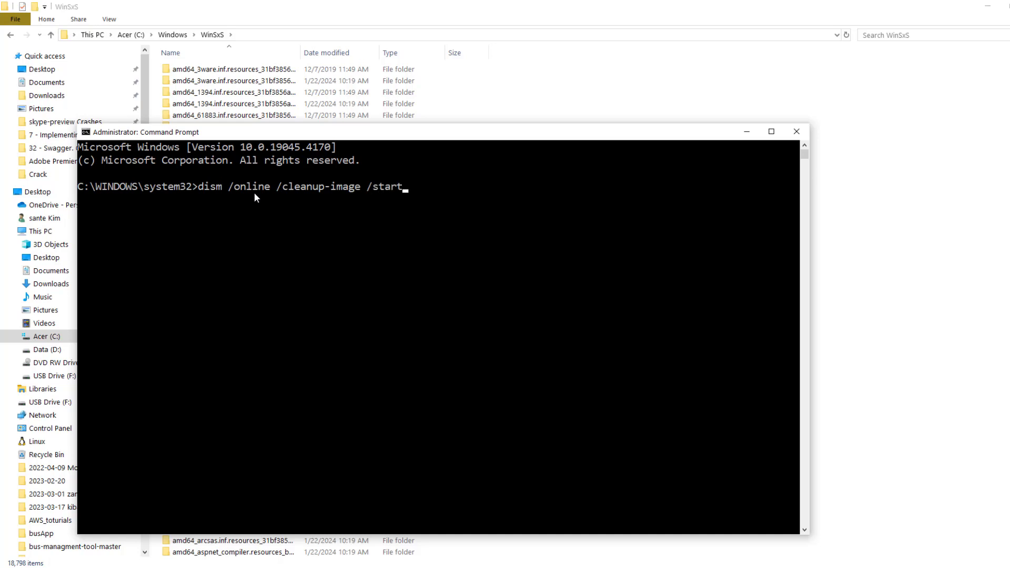
pyautogui.write('component')
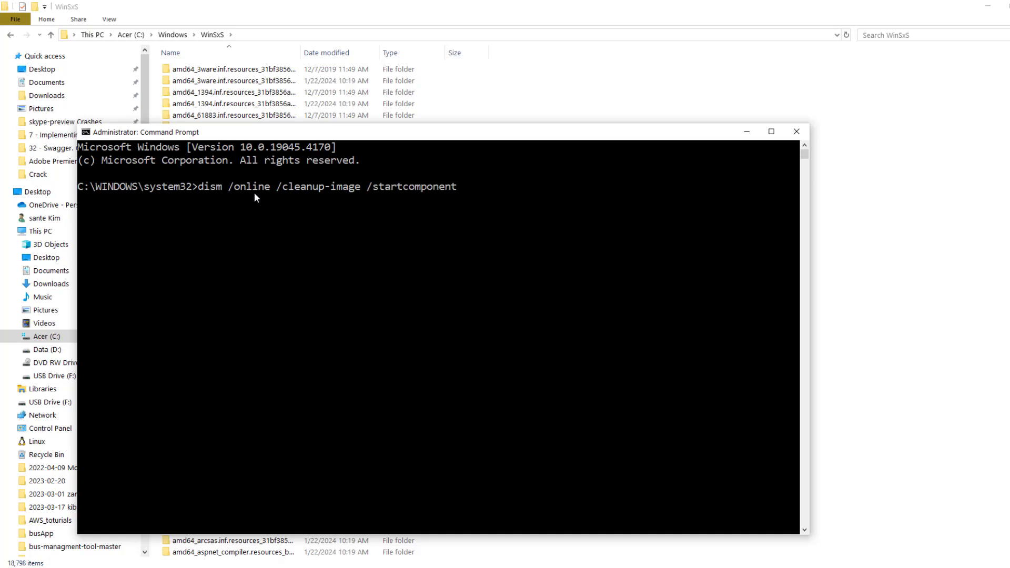
pyautogui.write('cleanup /')
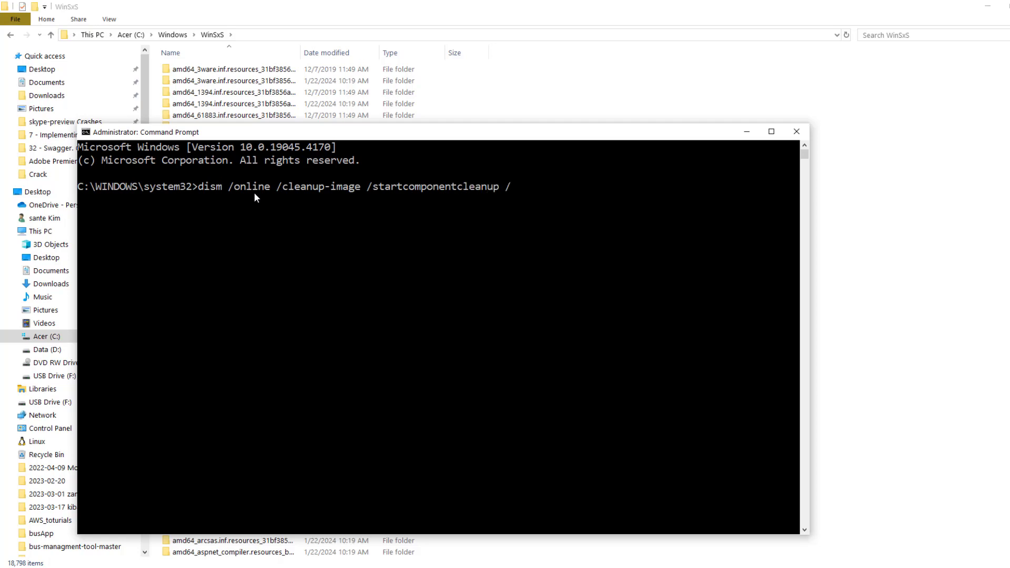
pyautogui.write('resetbase')
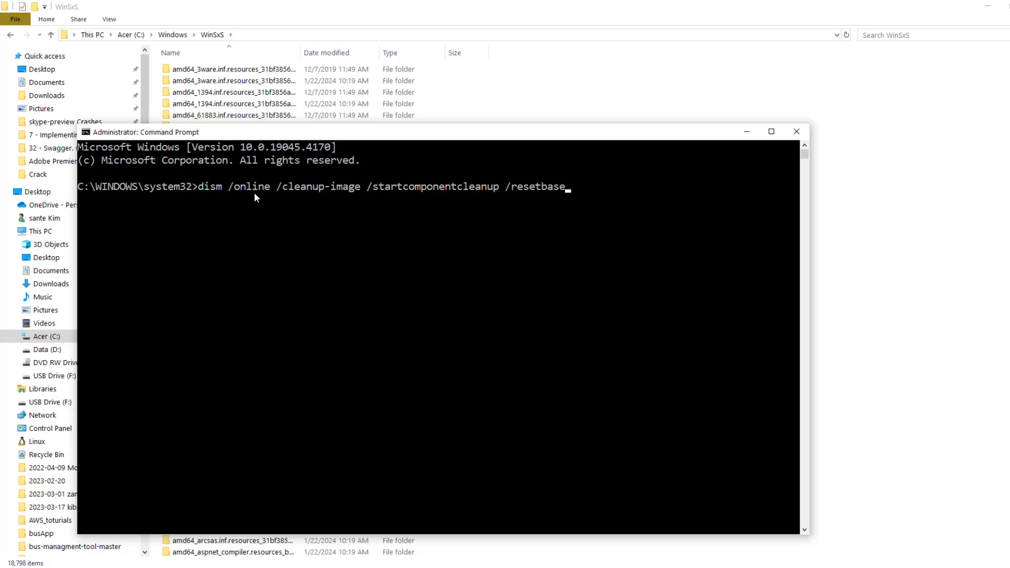
pyautogui.press('enter')
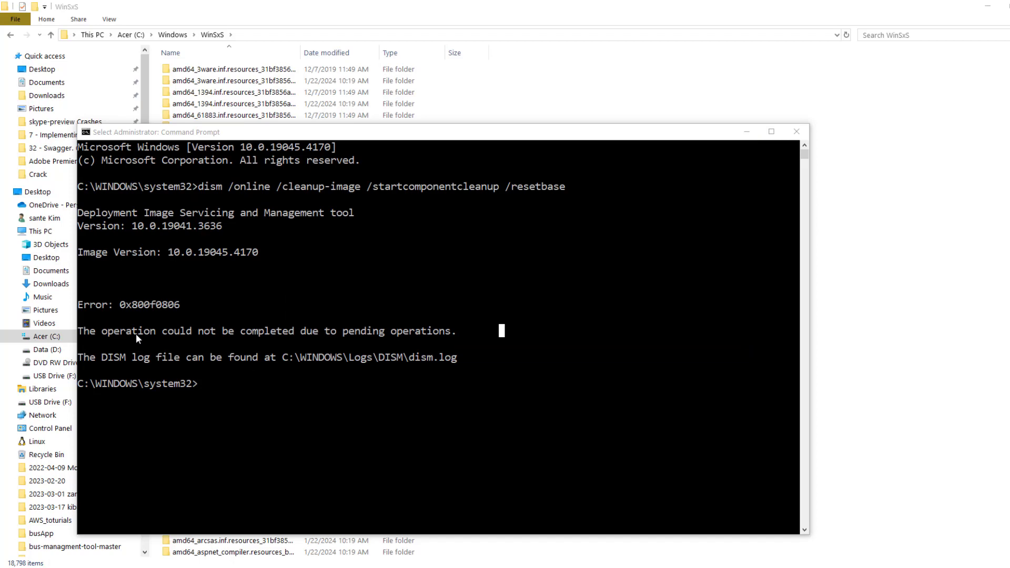
pyautogui.moveTo(156, 296)
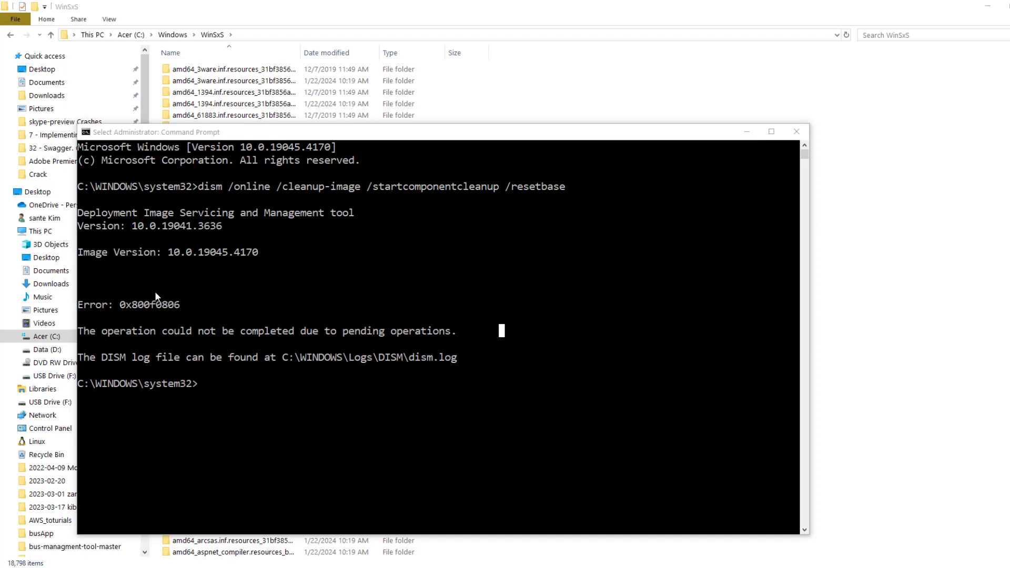
pyautogui.moveTo(251, 305)
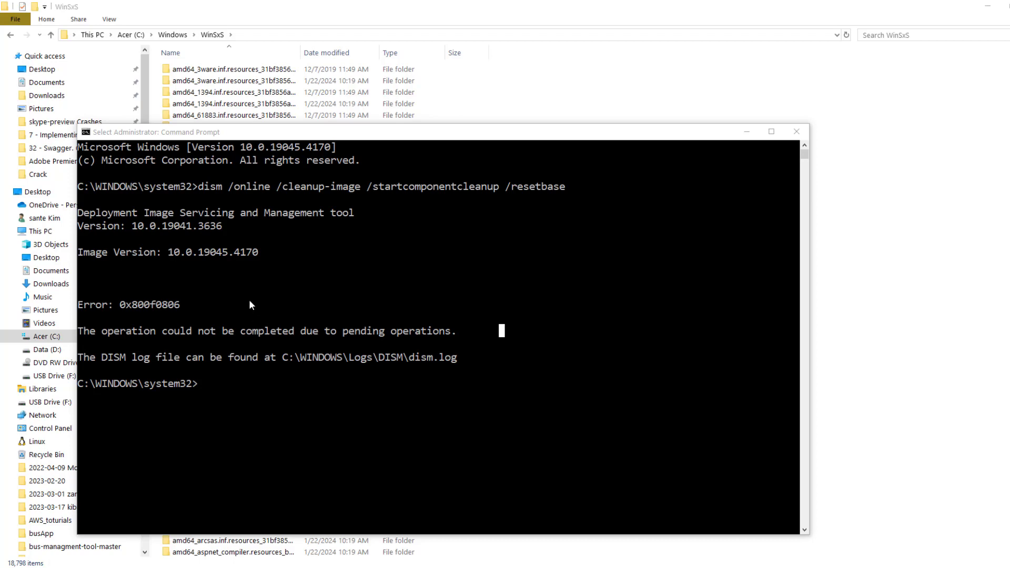
pyautogui.moveTo(217, 355)
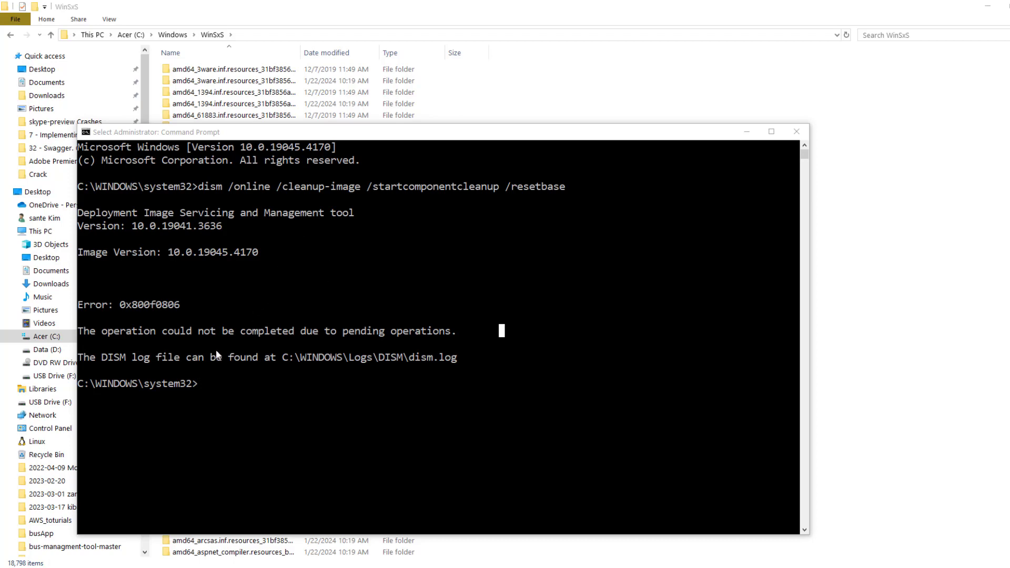
pyautogui.moveTo(222, 270)
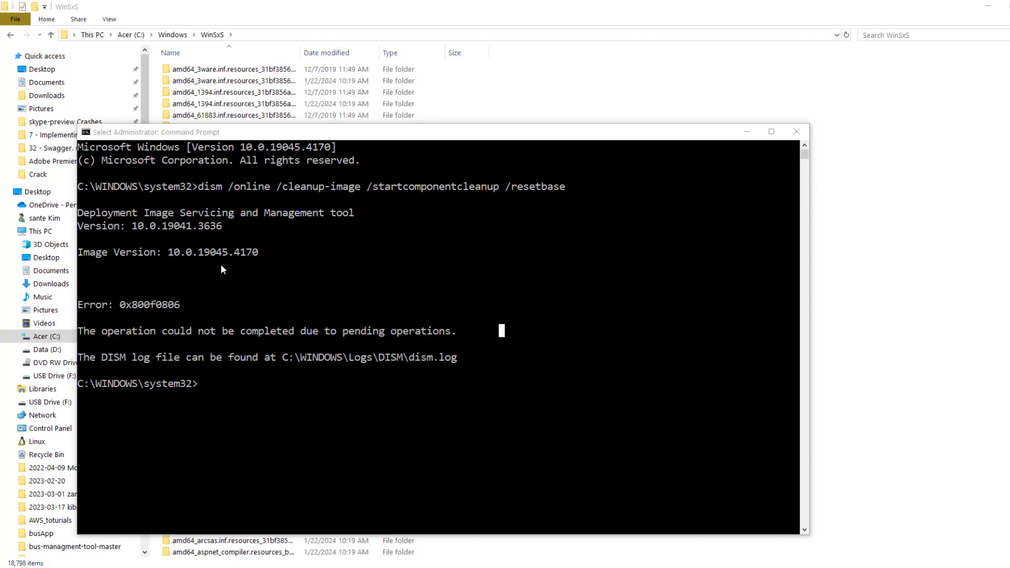
pyautogui.moveTo(161, 236)
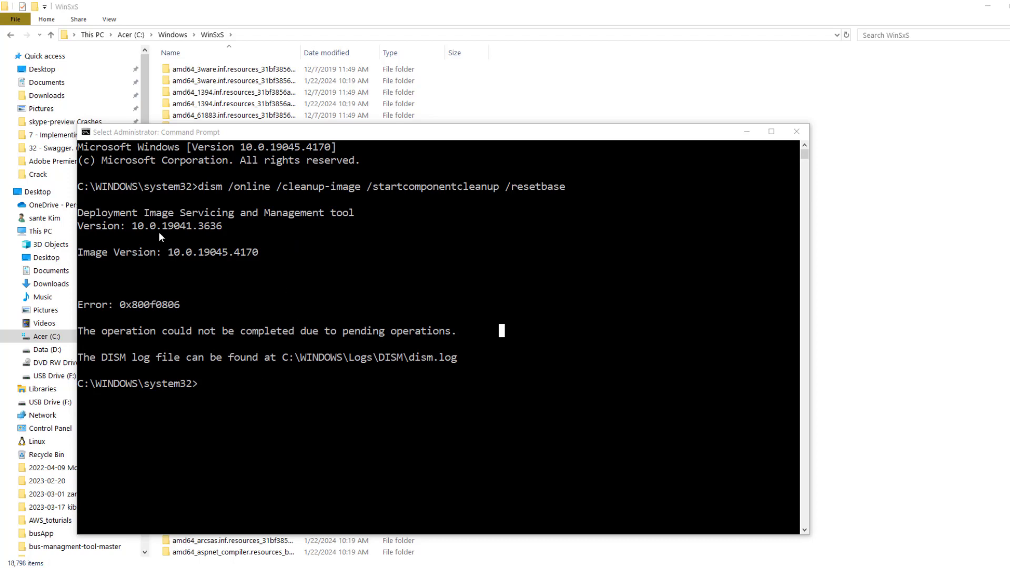
pyautogui.moveTo(198, 399)
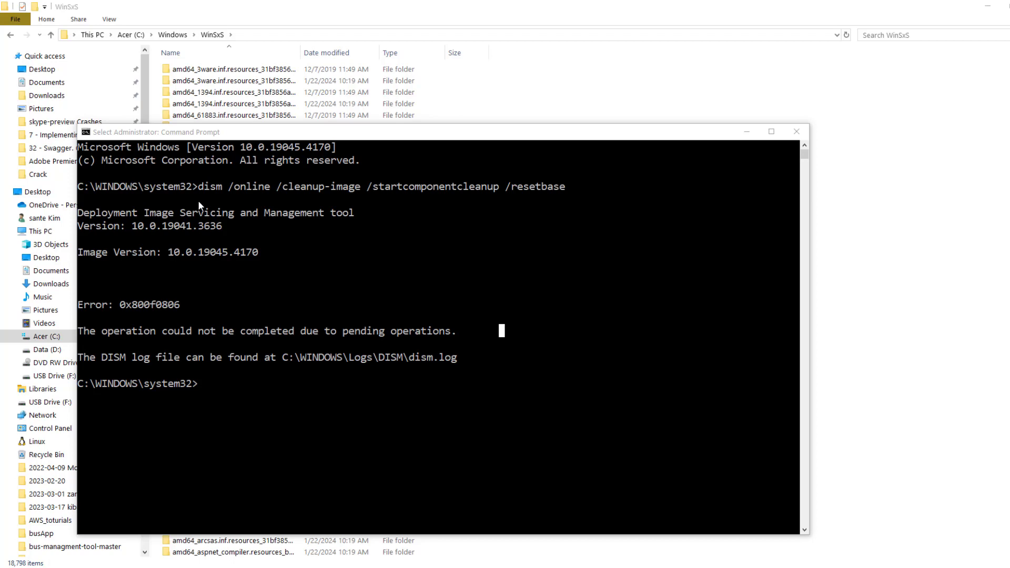
# Review the DISM output ending with error 0x800f0806 about pending operations
pyautogui.click(232, 81)
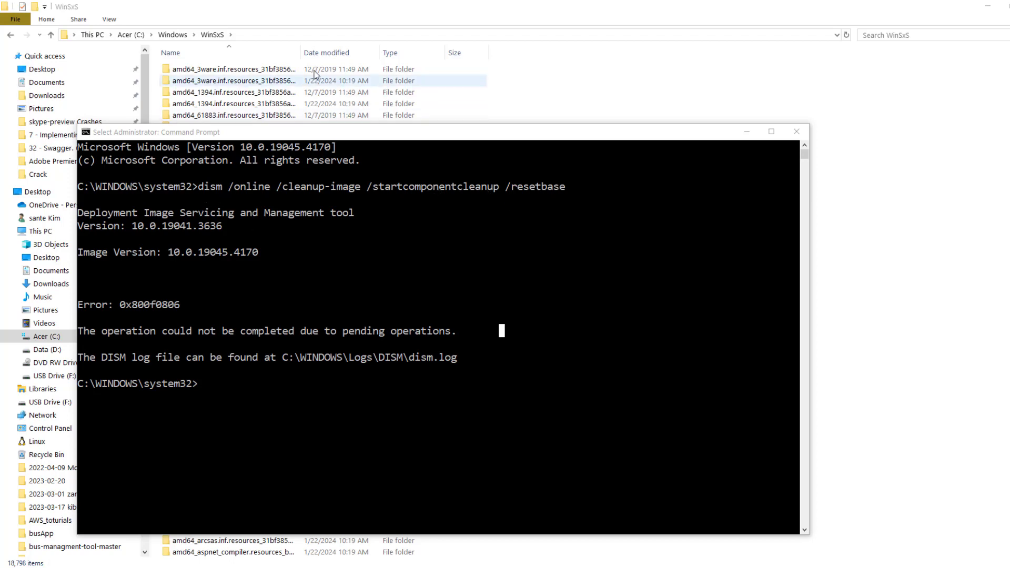
pyautogui.click(231, 115)
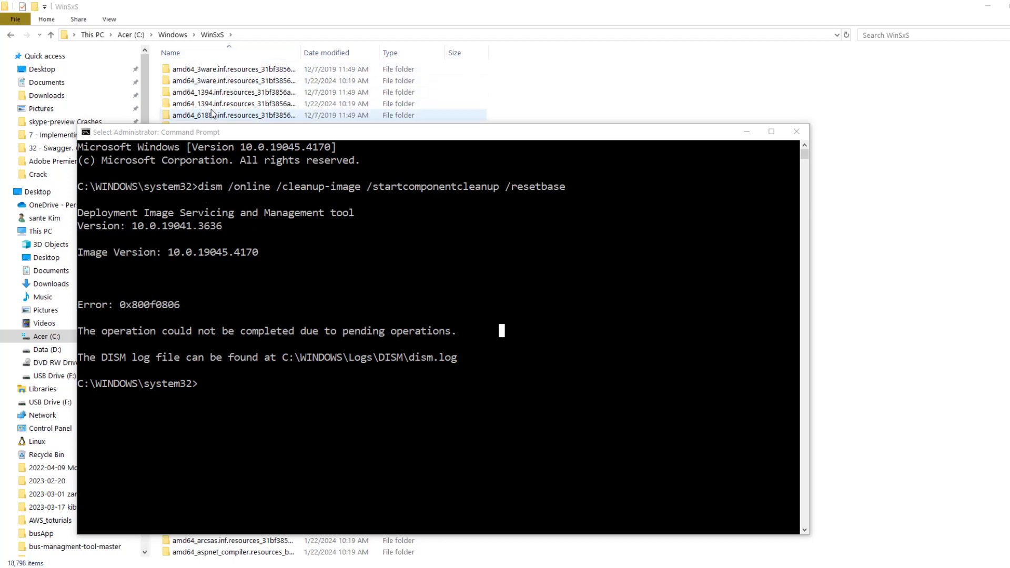